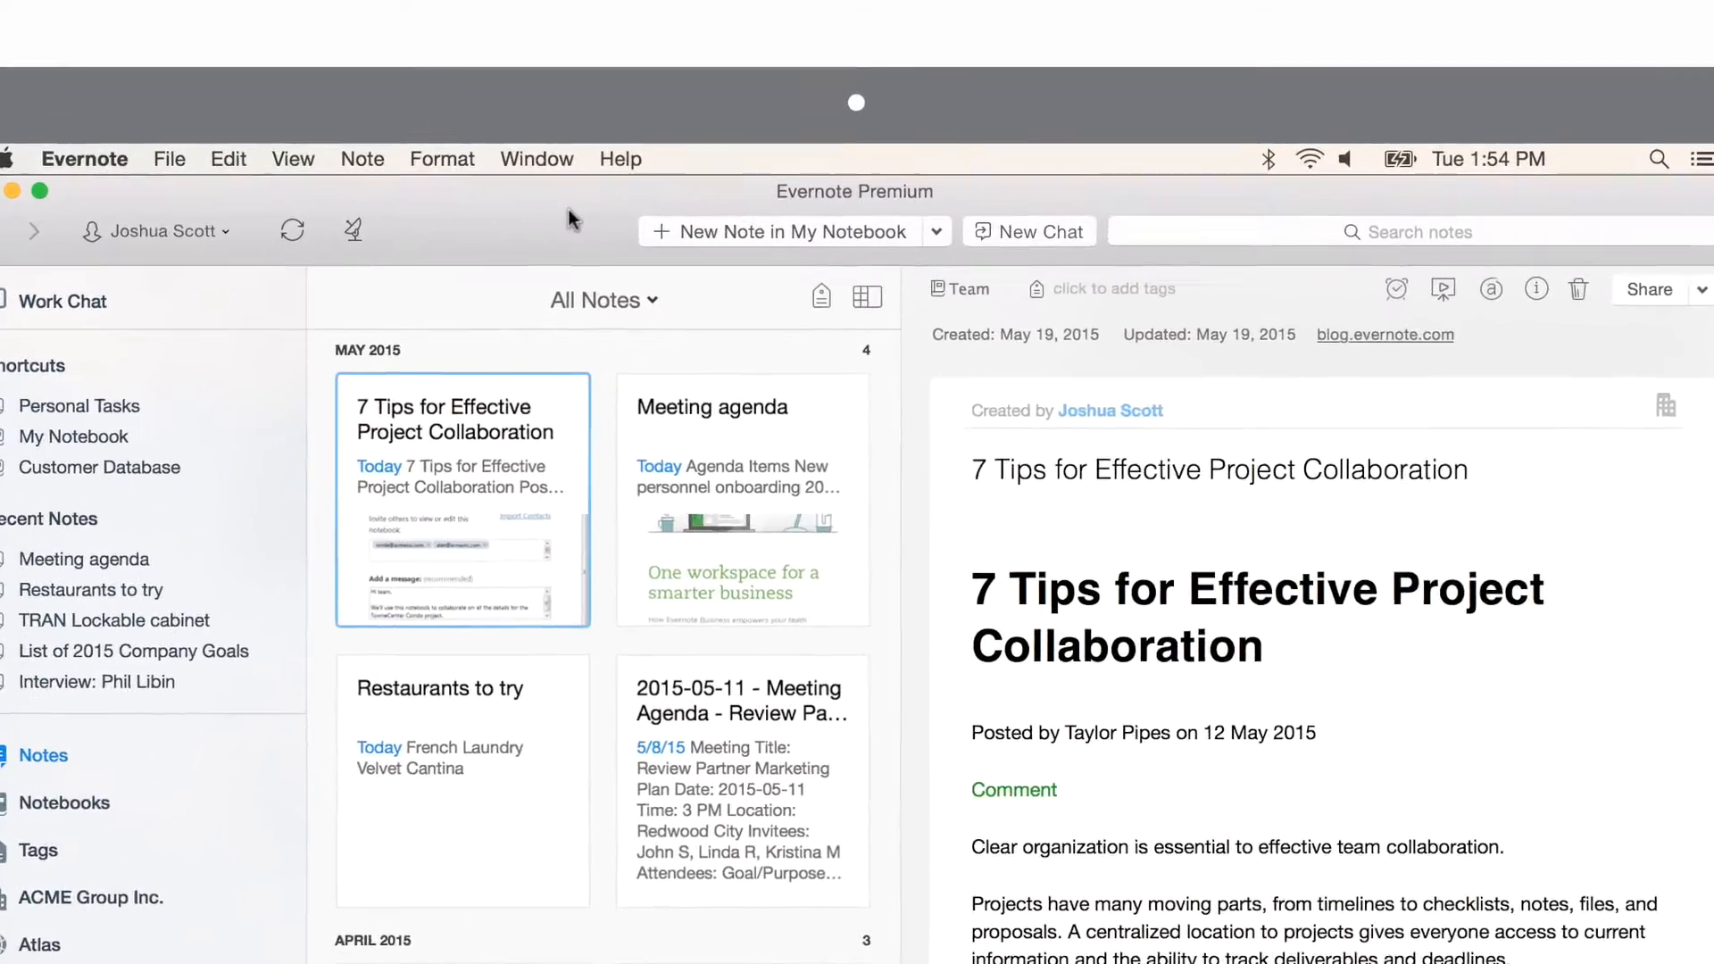
Choose Account Info to show the Evernote web Account Summary in Safari.
left_click(619, 159)
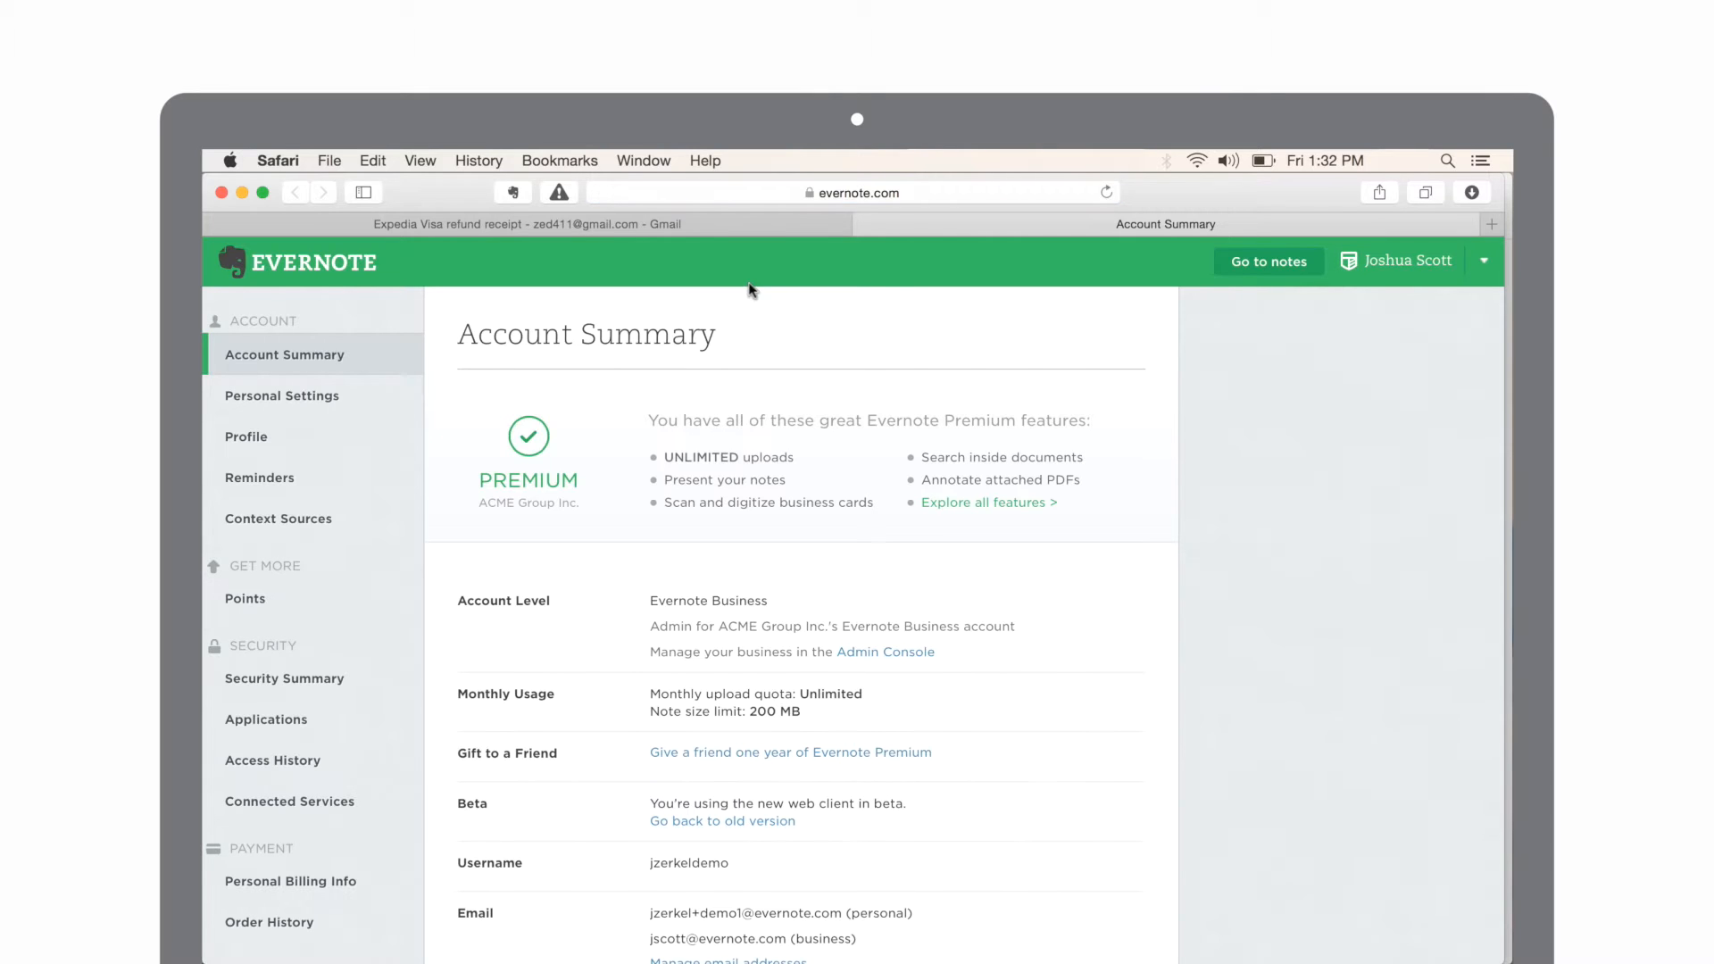
Scroll to the Email Notes to address and copy it from the context menu.
scroll("down", 3)
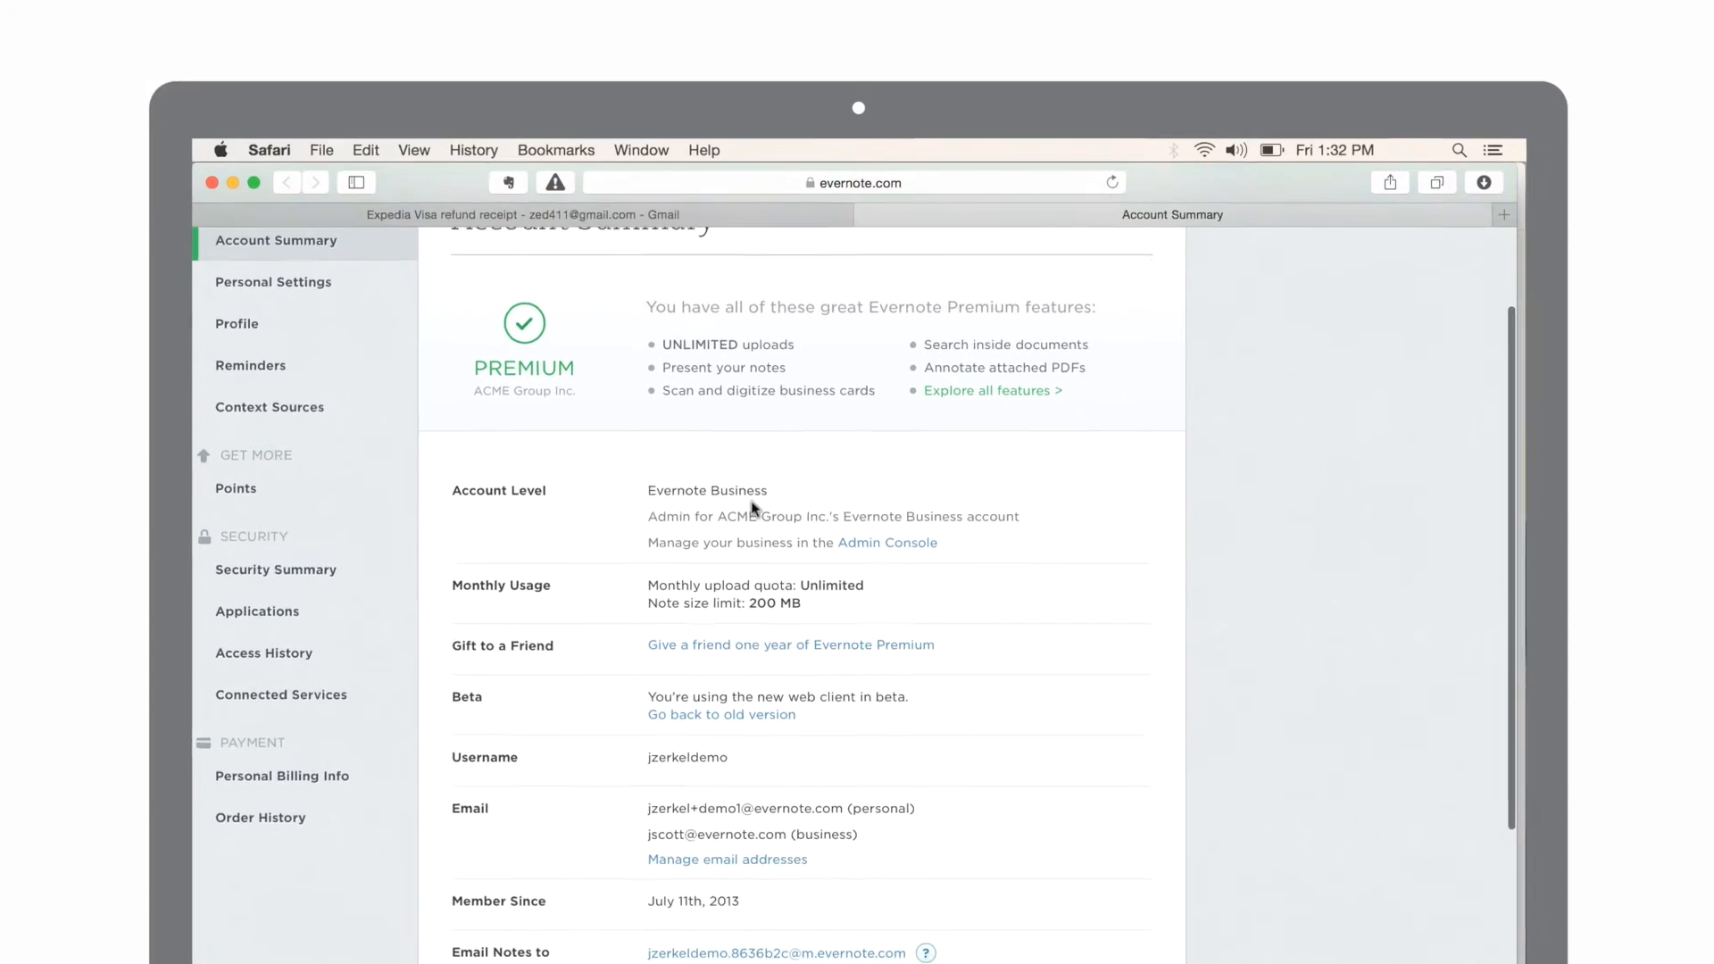
scroll("down", 3)
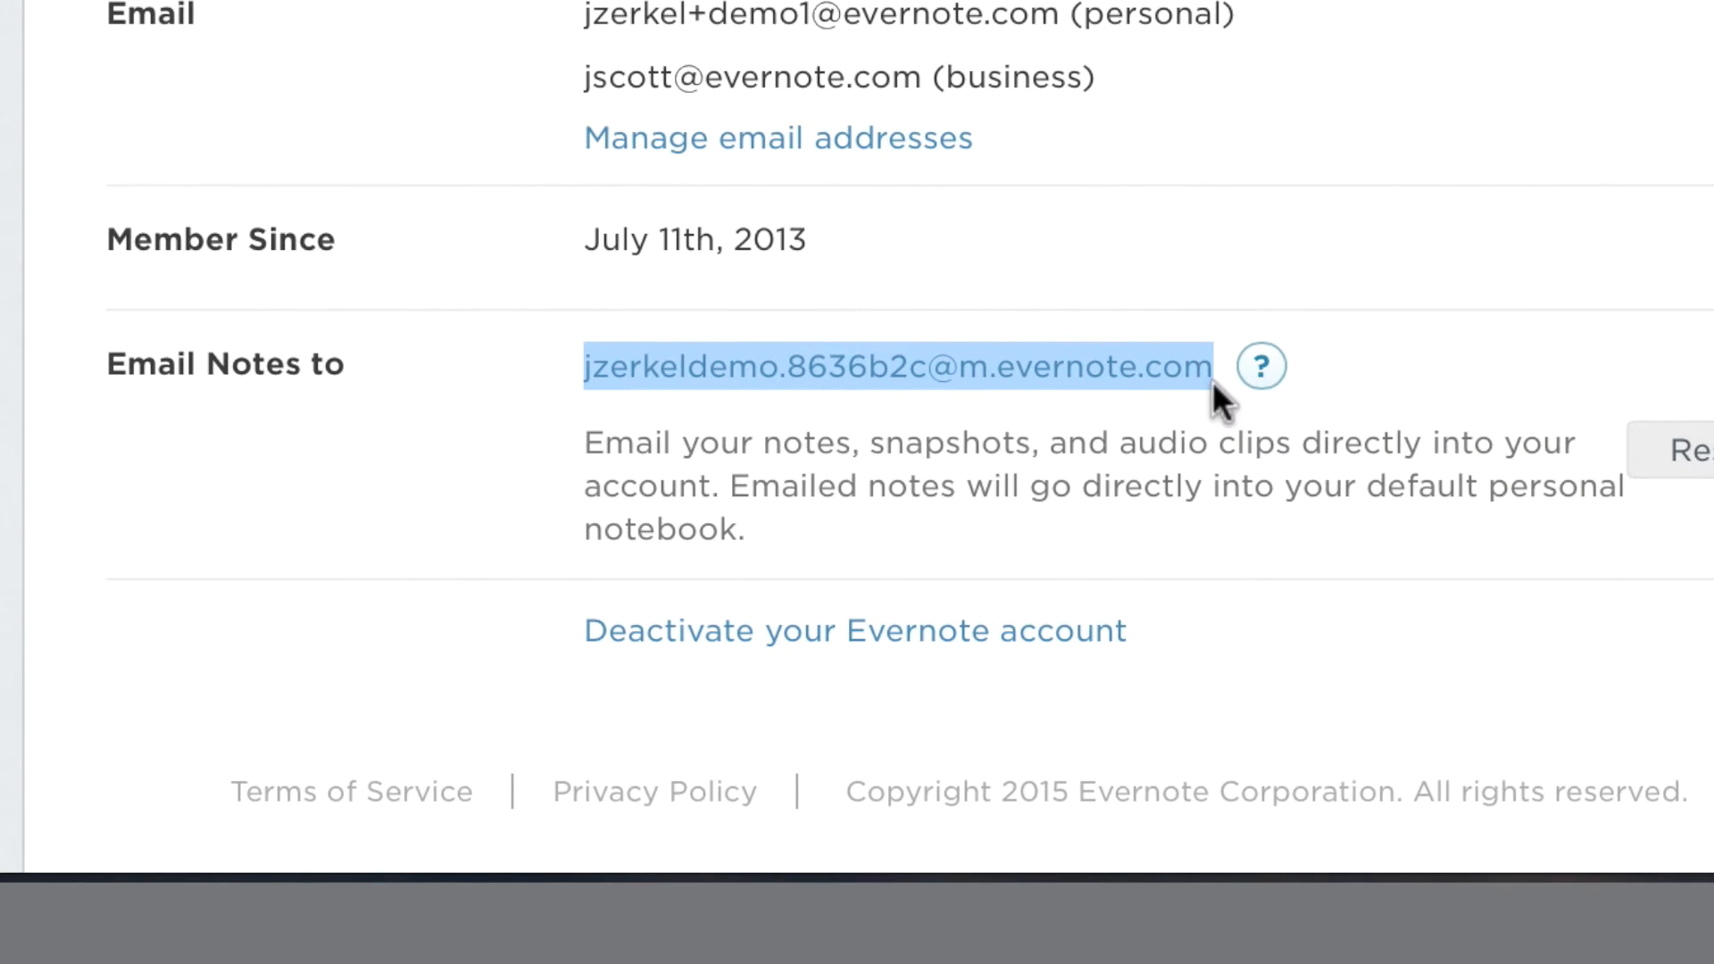
right_click(896, 366)
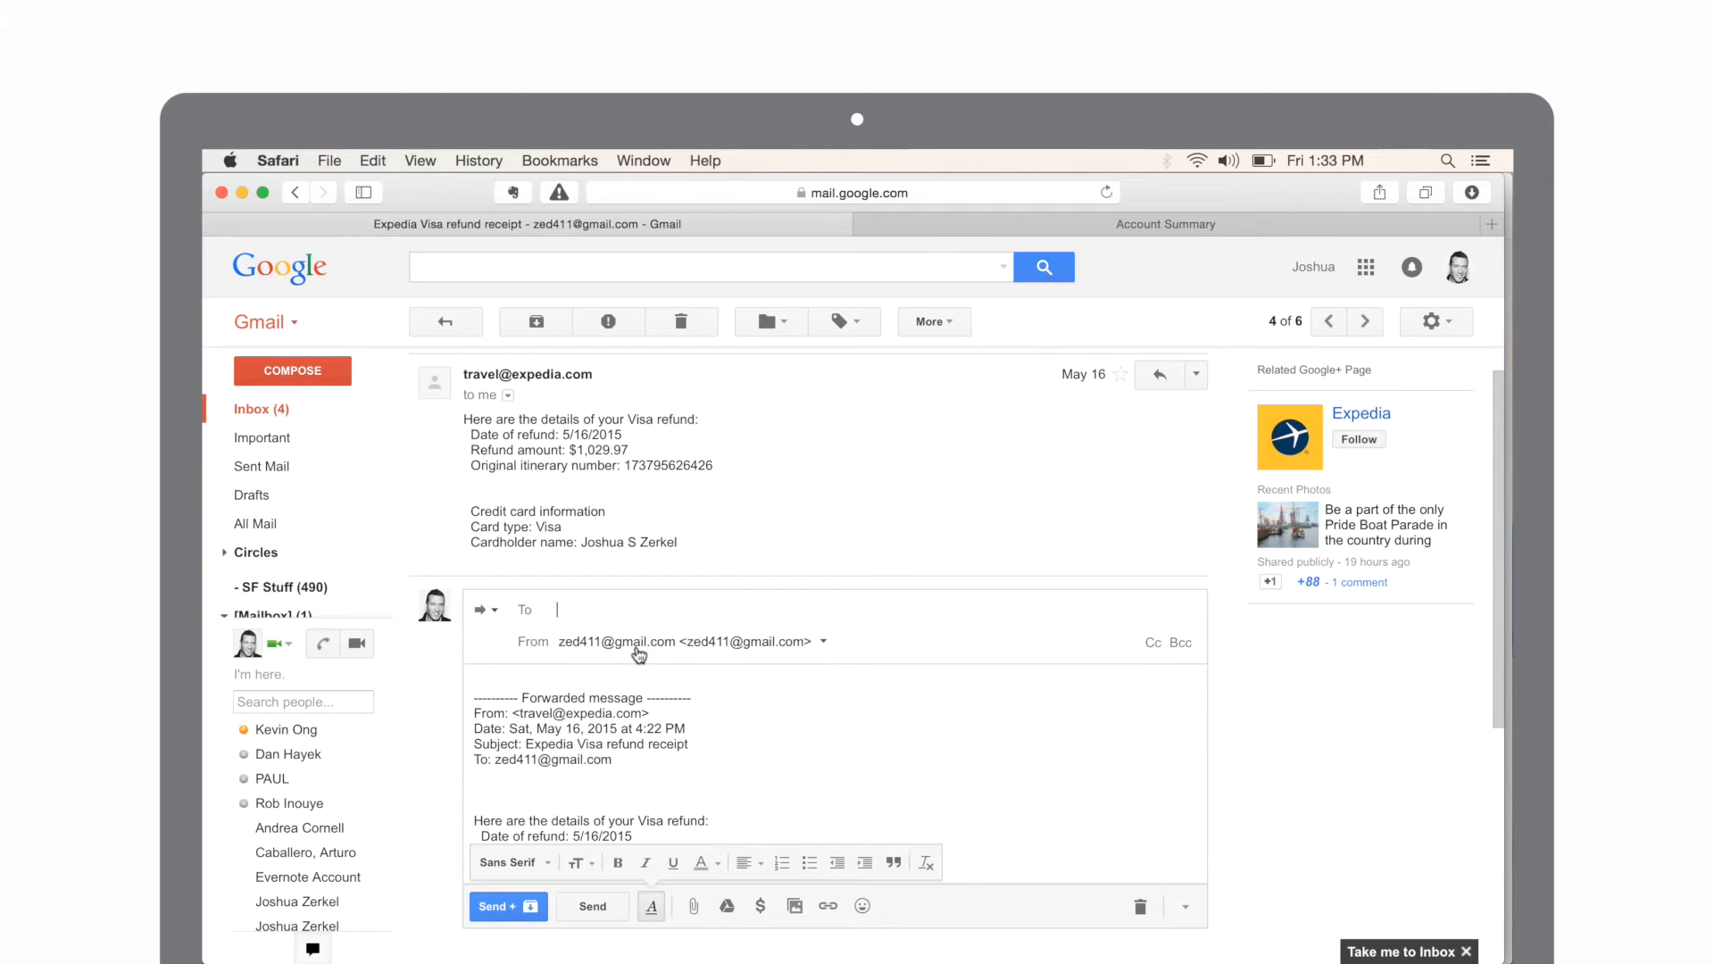
Paste the Evernote note-emailing address into the To field of the forwarded Expedia receipt.
right_click(557, 611)
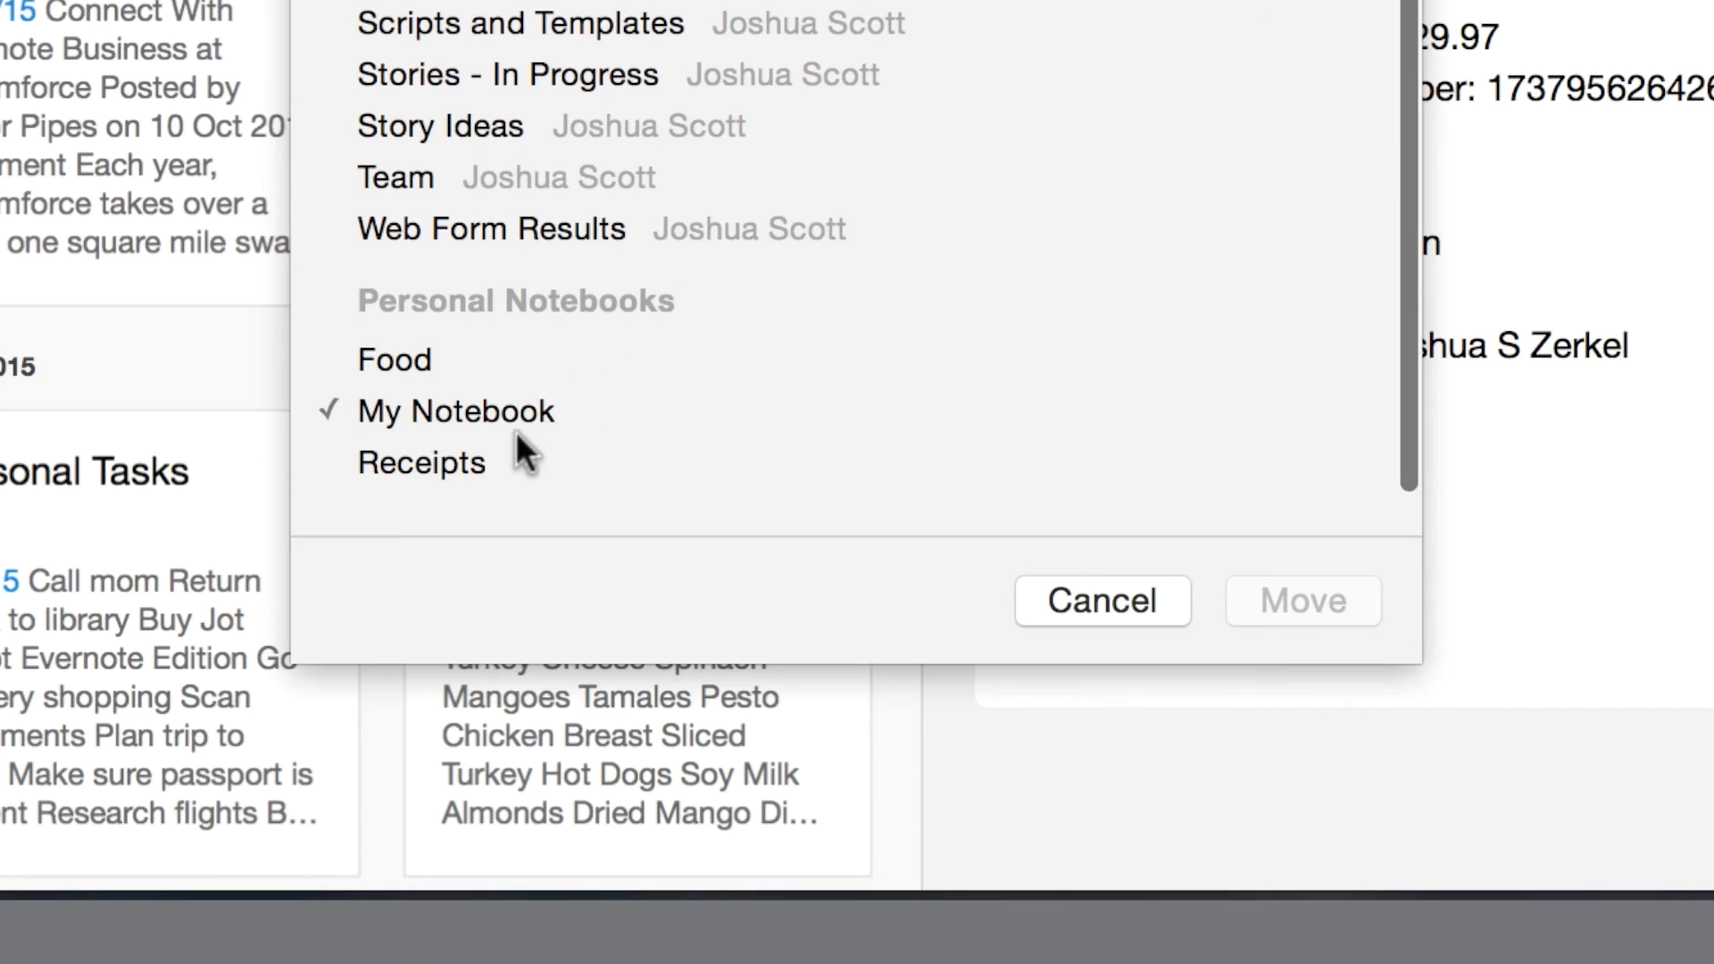
Select Receipts under Personal Notebooks as the destination for the refund note.
left_click(422, 460)
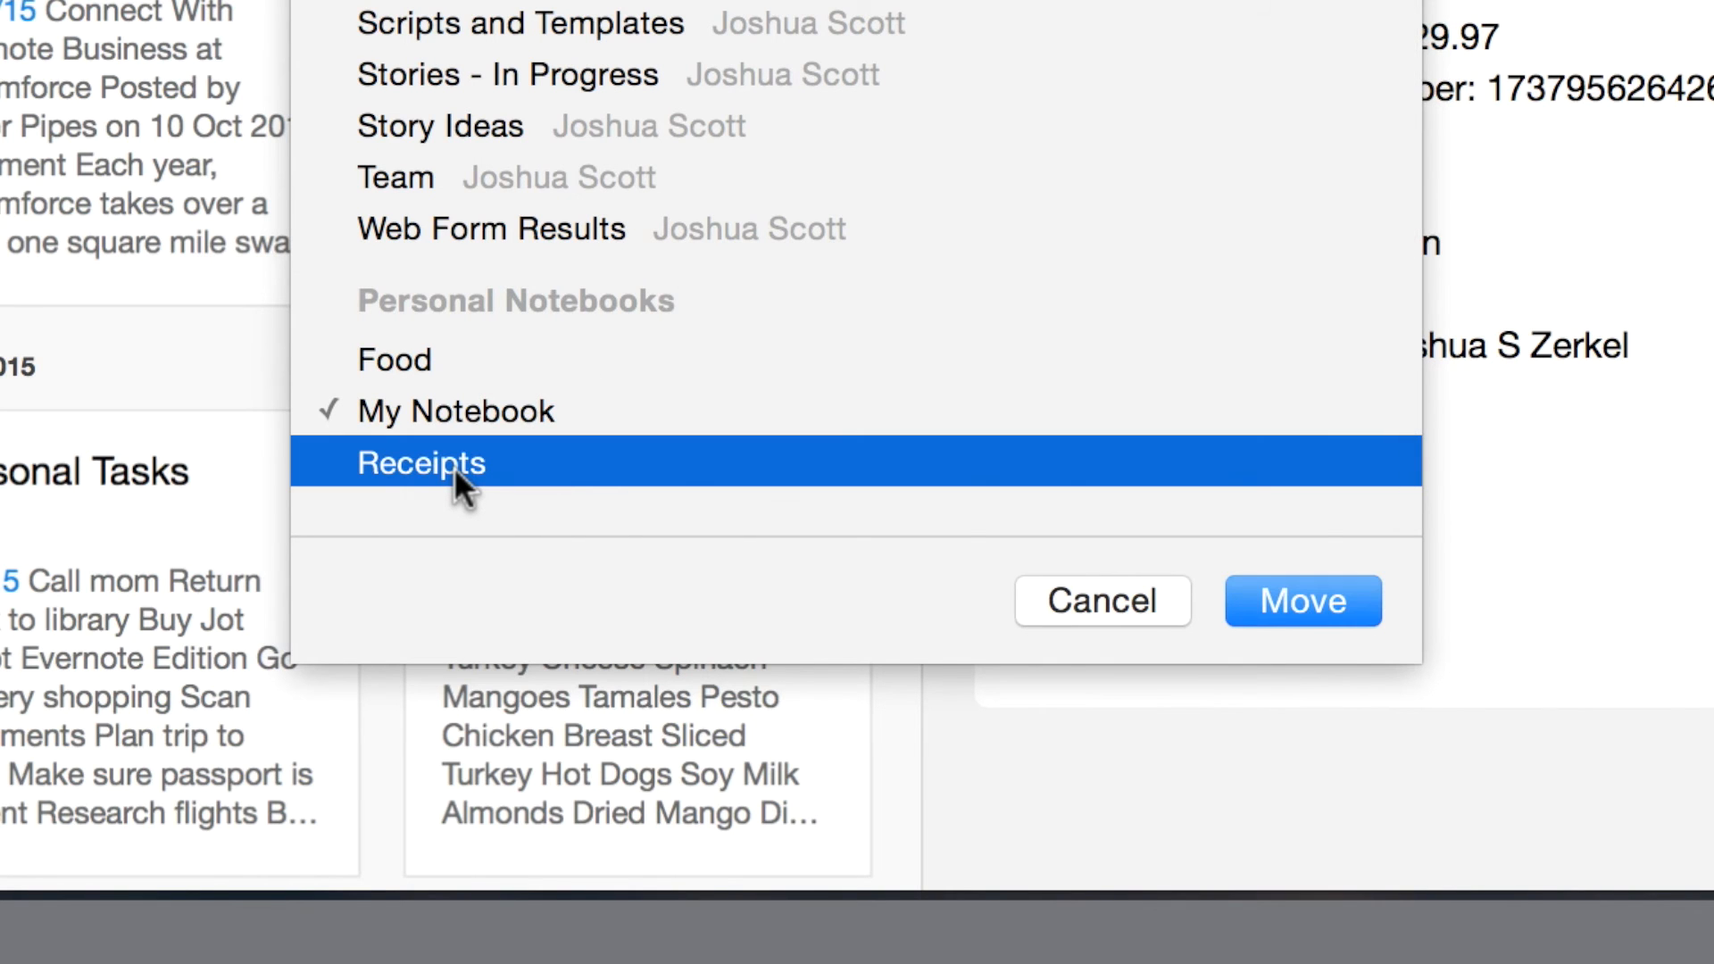